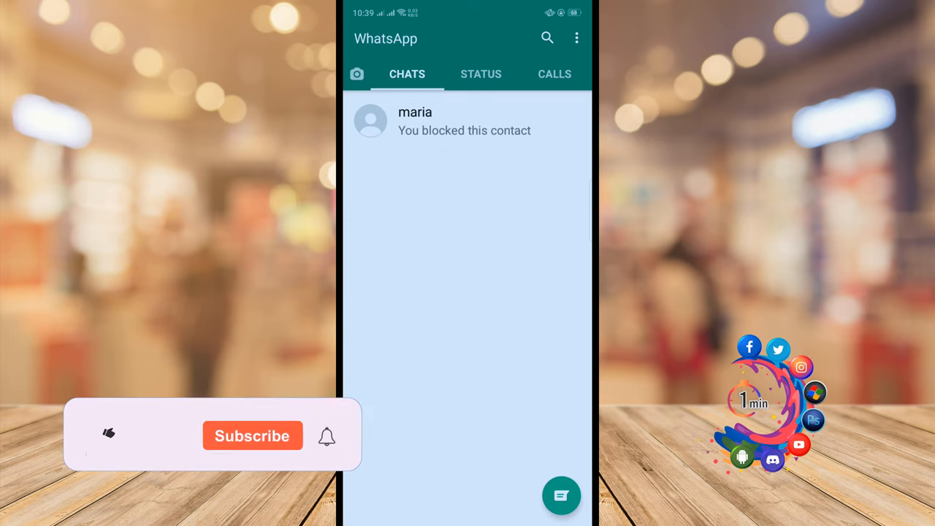
Switch to the Status tab and launch the status camera, ready to record a video status.
click(108, 433)
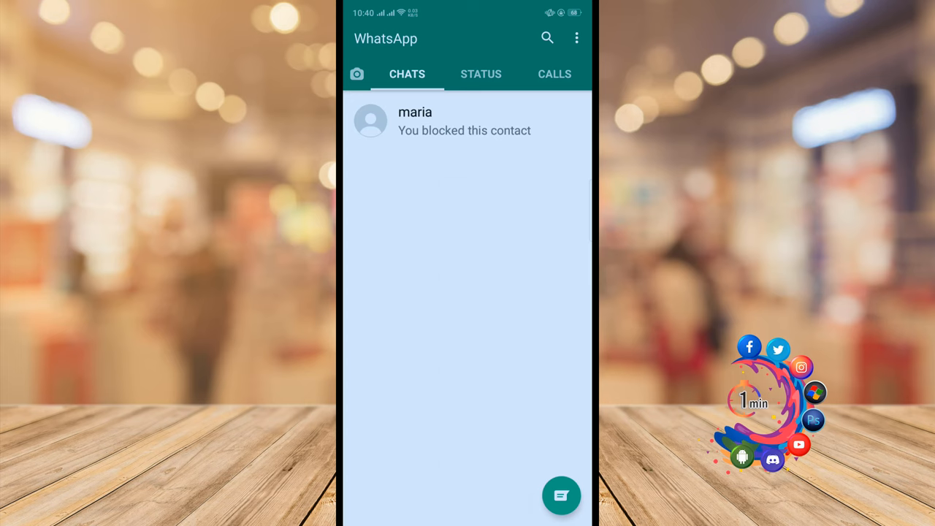
click(481, 74)
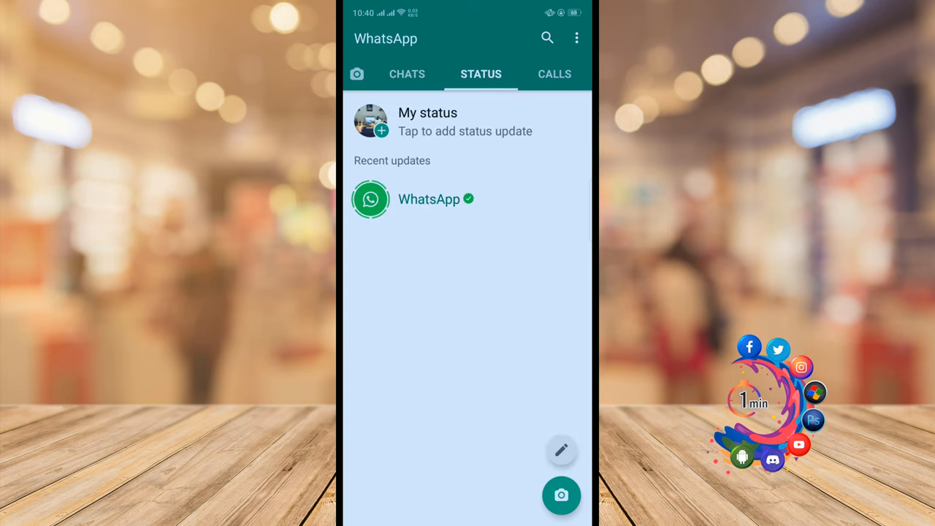
click(561, 496)
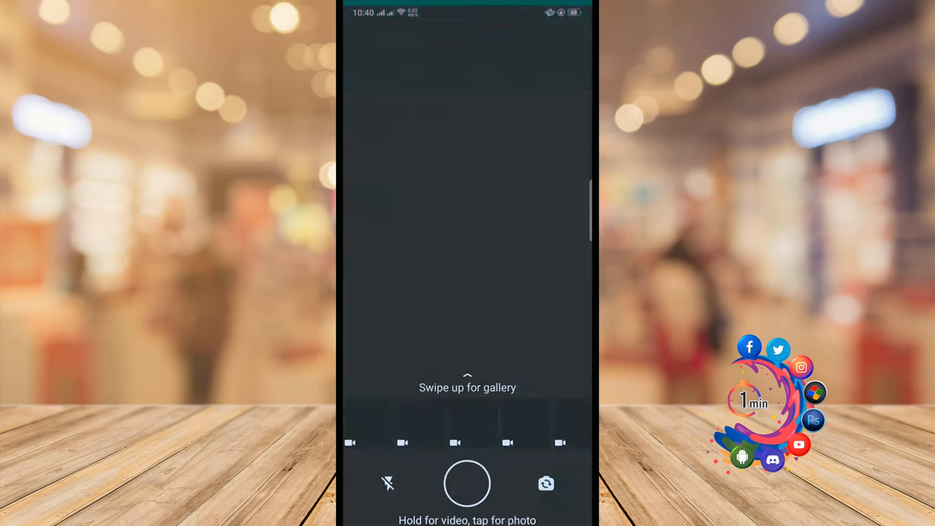